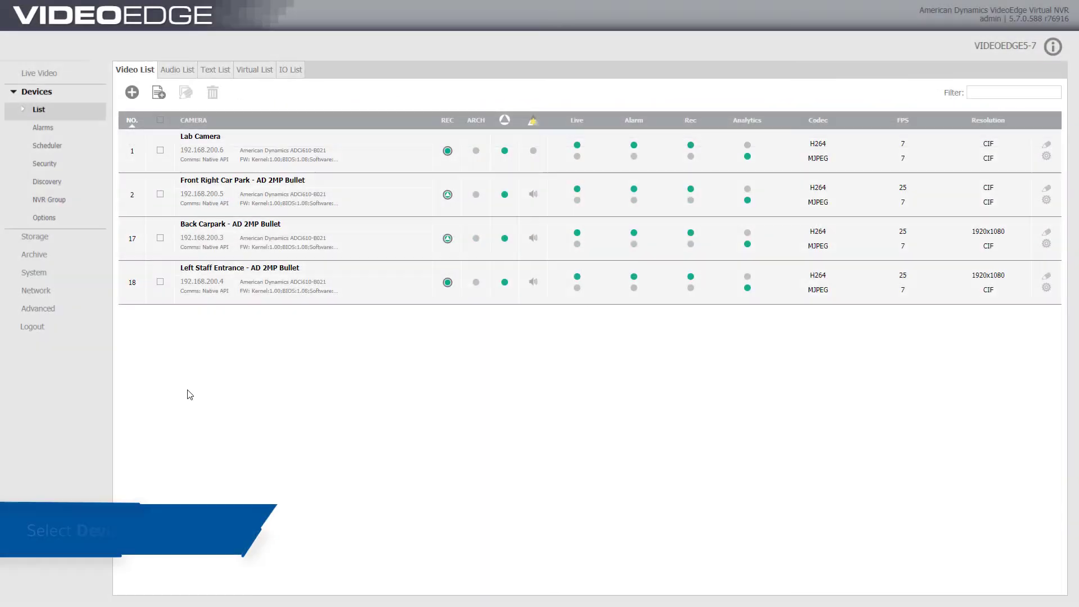
Go to the Alarms settings under Devices
{"action": "left_click", "coordinate": [43, 128]}
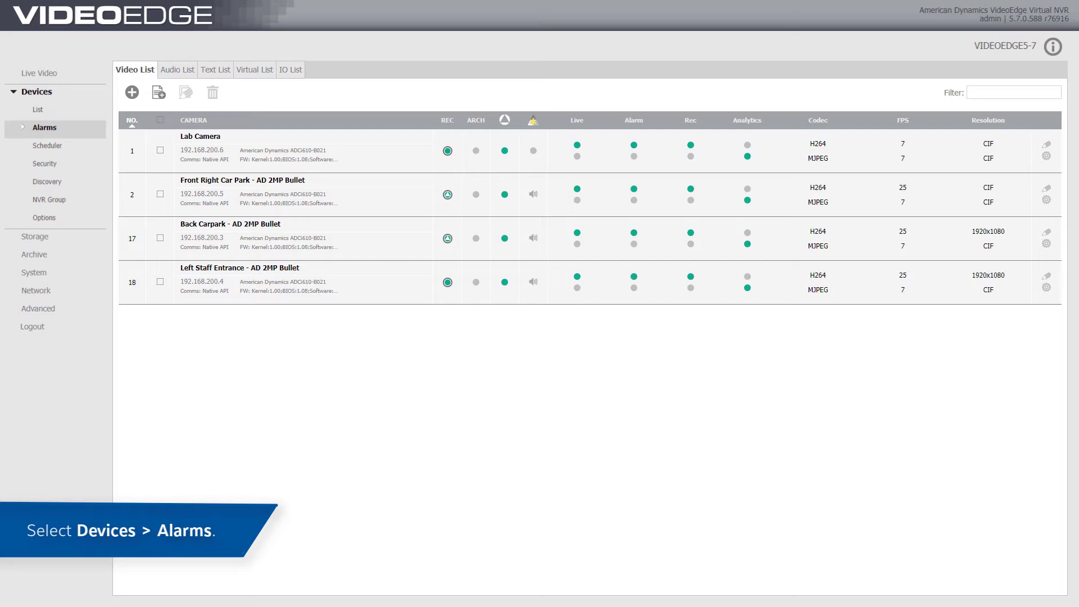
Switch the alarm rules view to camera 2 - Front Right Car Park - AD 2MP Bullet
{"action": "left_click", "coordinate": [43, 128]}
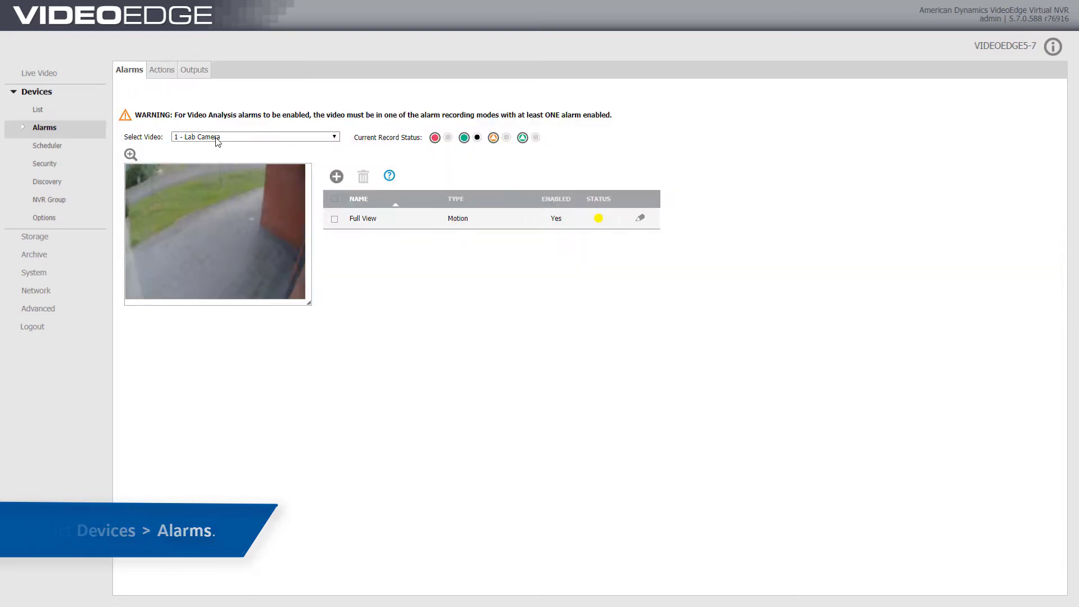
{"action": "left_click", "coordinate": [255, 136]}
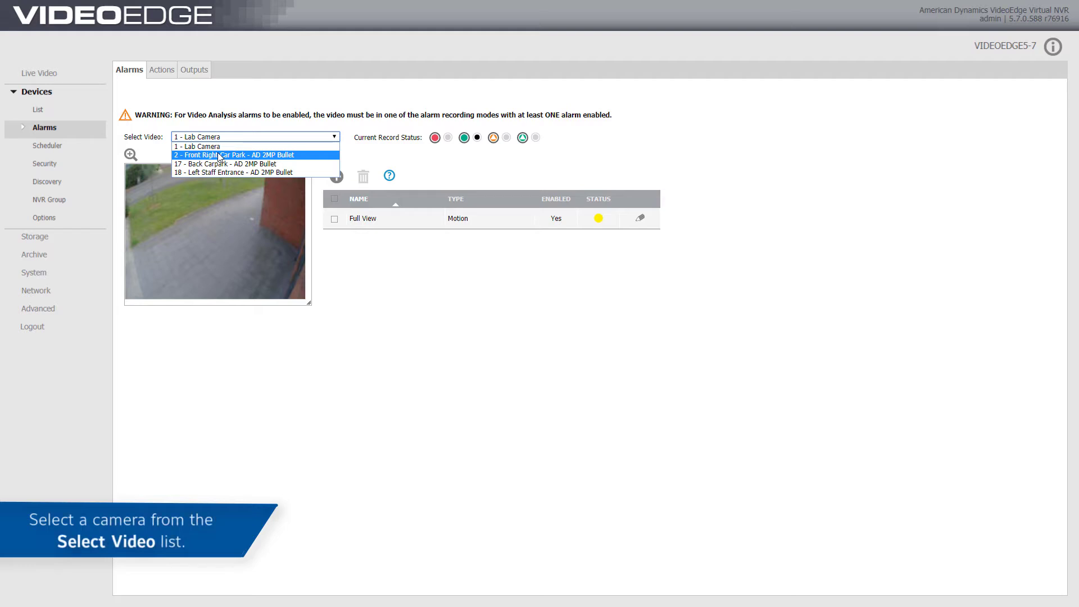
{"action": "left_click", "coordinate": [234, 154]}
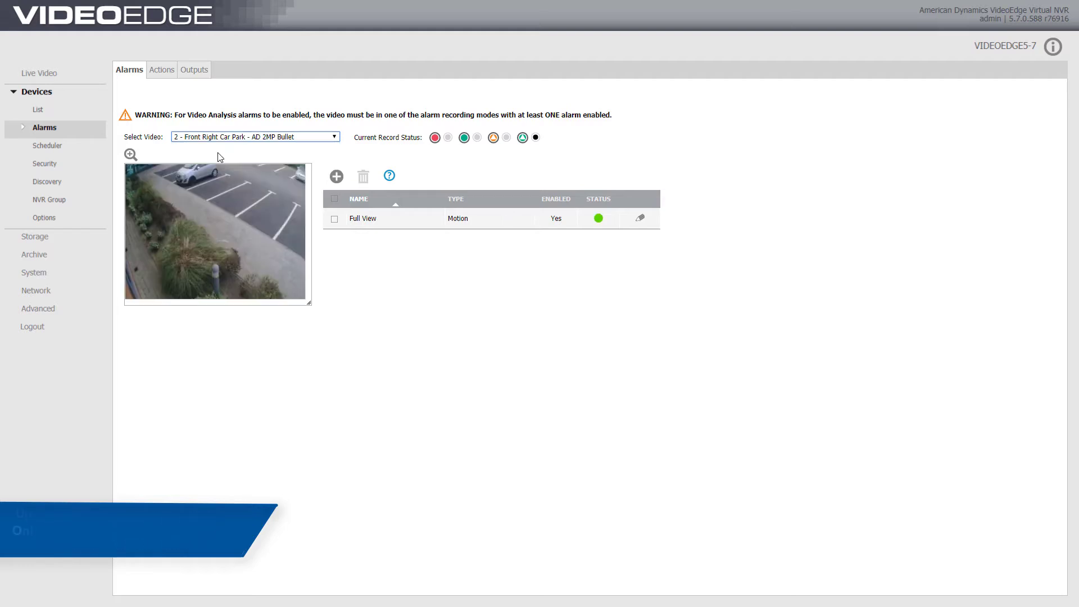
{"action": "mouse_move", "coordinate": [522, 137]}
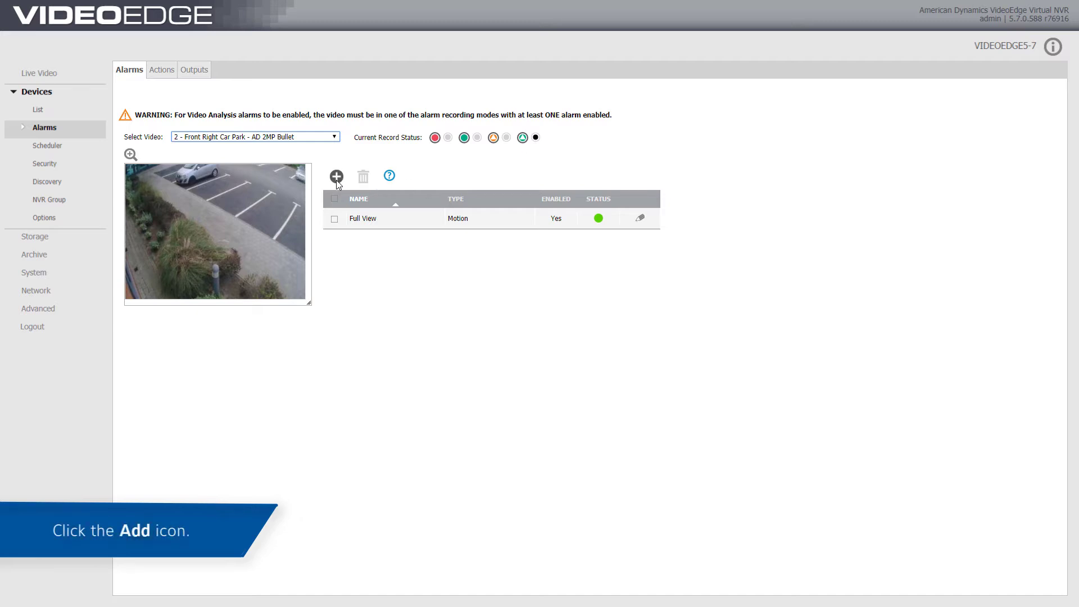
Add a rule named 'Motion Detection Alarm' with alarm type Motion
{"action": "left_click", "coordinate": [337, 176]}
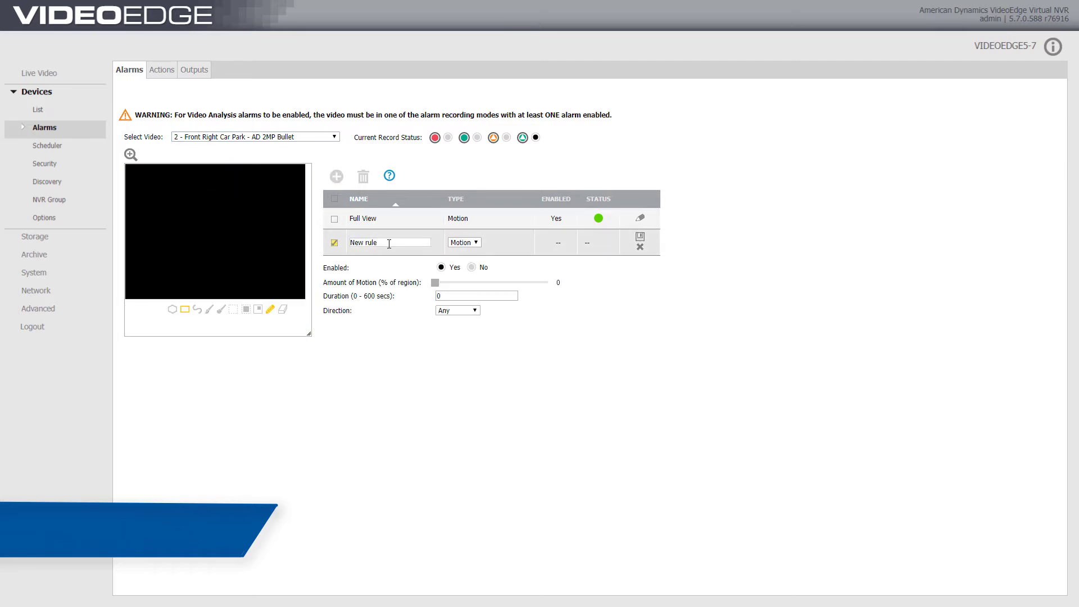
{"action": "type", "text": "Motio"}
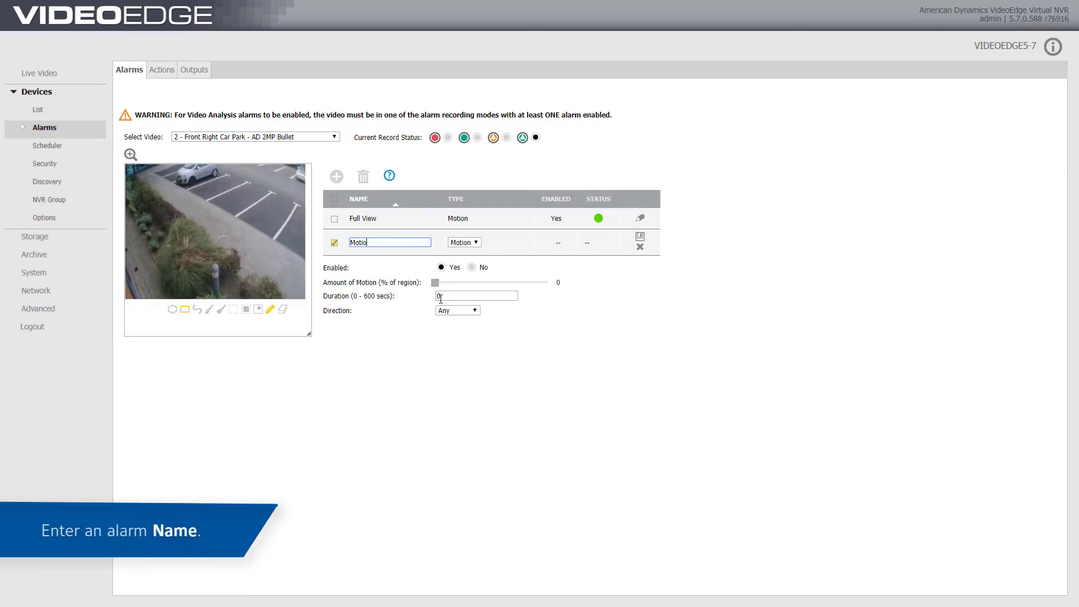
{"action": "type", "text": "Motion Detection Alarm"}
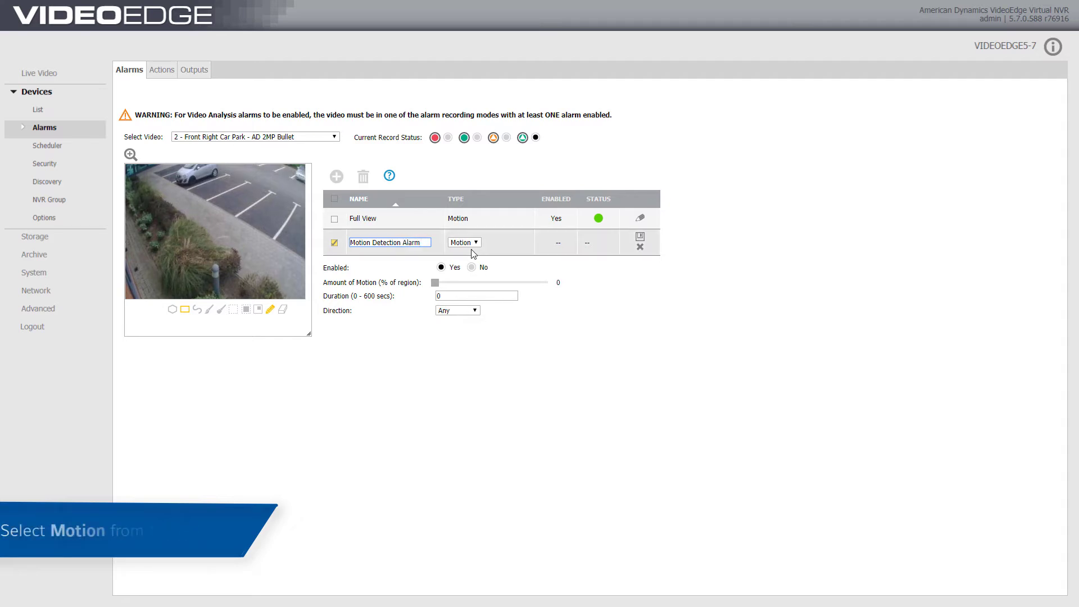
{"action": "left_click", "coordinate": [463, 242]}
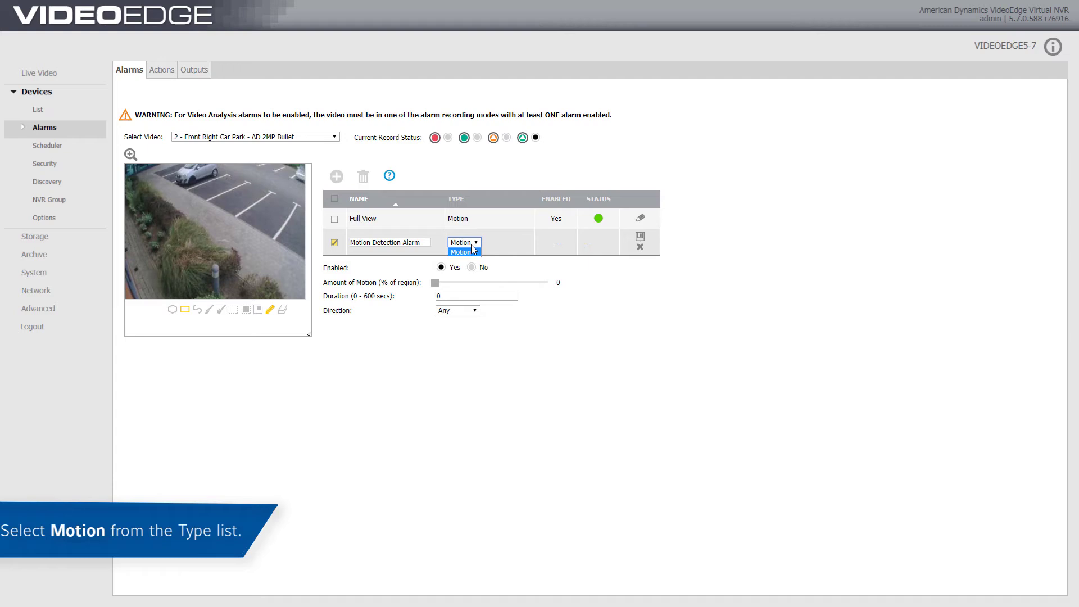
{"action": "left_click", "coordinate": [462, 251]}
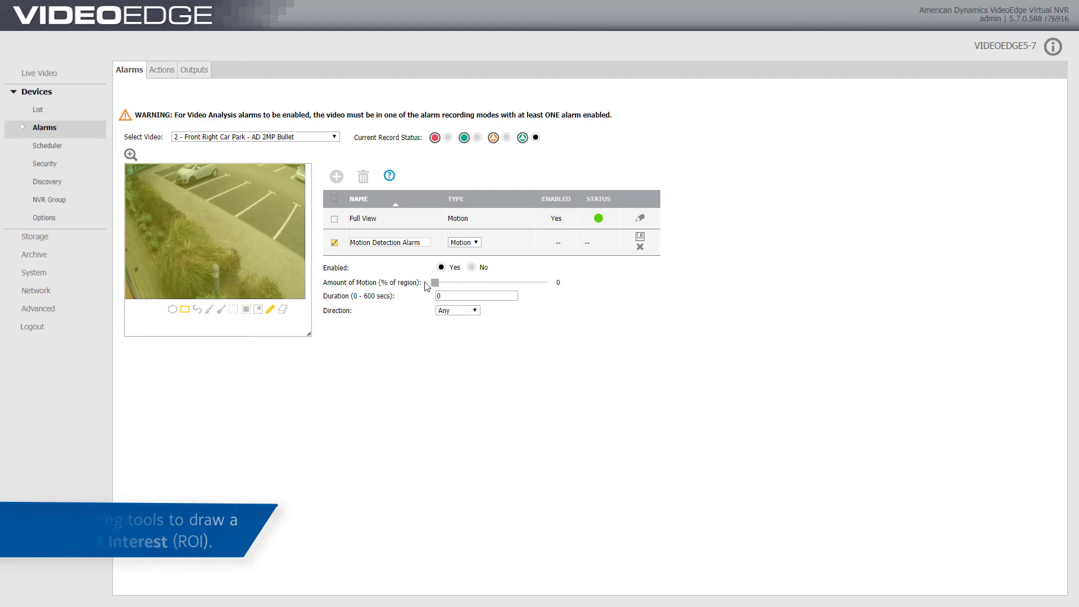
Raise the Amount of Motion (% of region) slider to 50
{"action": "left_click_drag", "start_coordinate": [434, 282], "coordinate": [446, 282]}
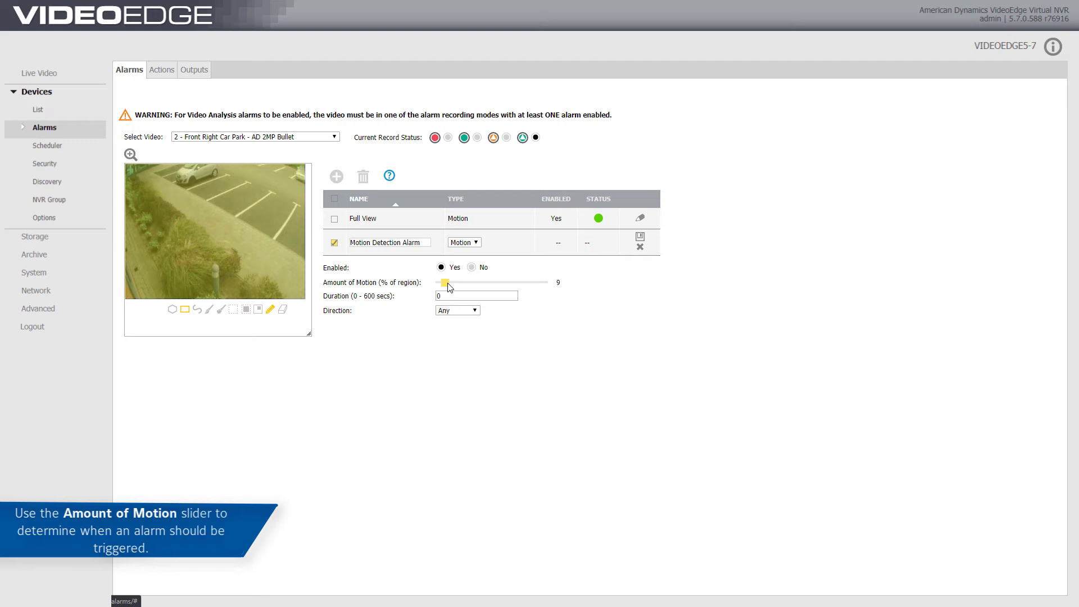
{"action": "left_click_drag", "start_coordinate": [444, 282], "coordinate": [471, 282]}
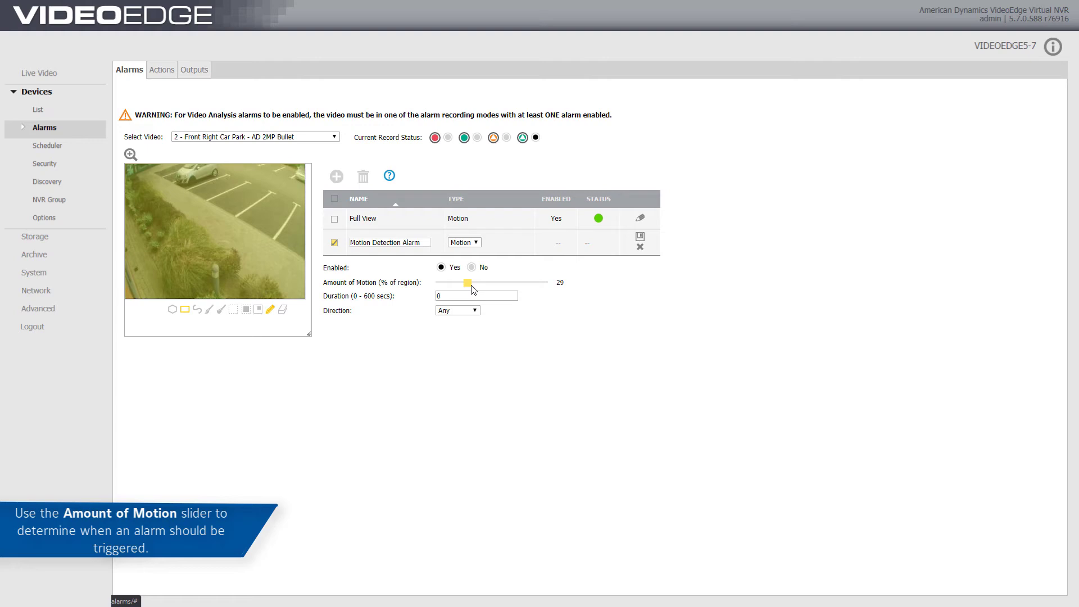
{"action": "left_click_drag", "start_coordinate": [469, 282], "coordinate": [479, 282]}
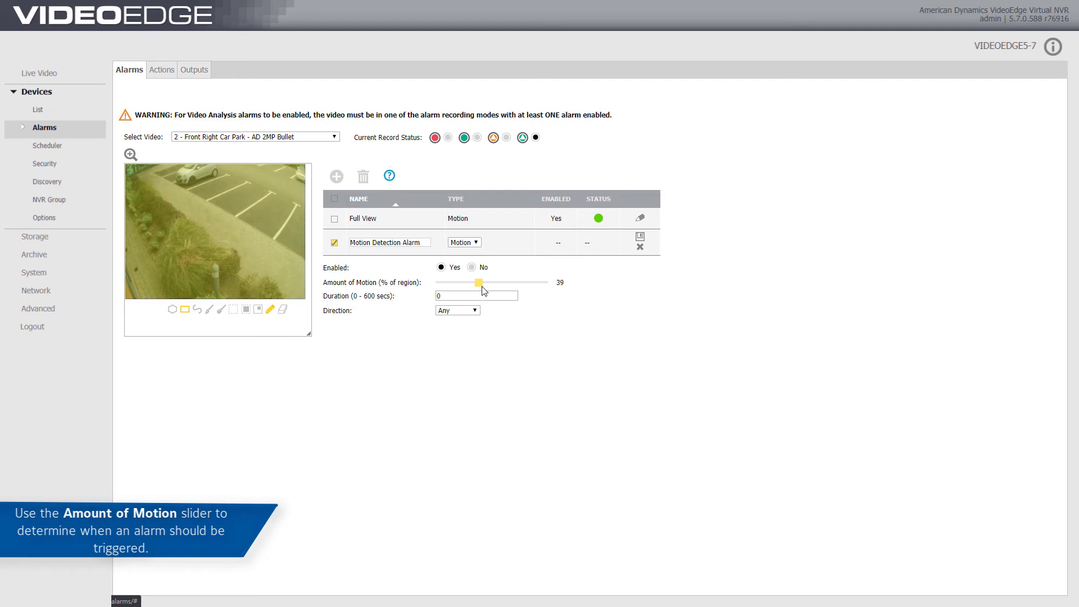
{"action": "left_click_drag", "start_coordinate": [480, 282], "coordinate": [491, 282]}
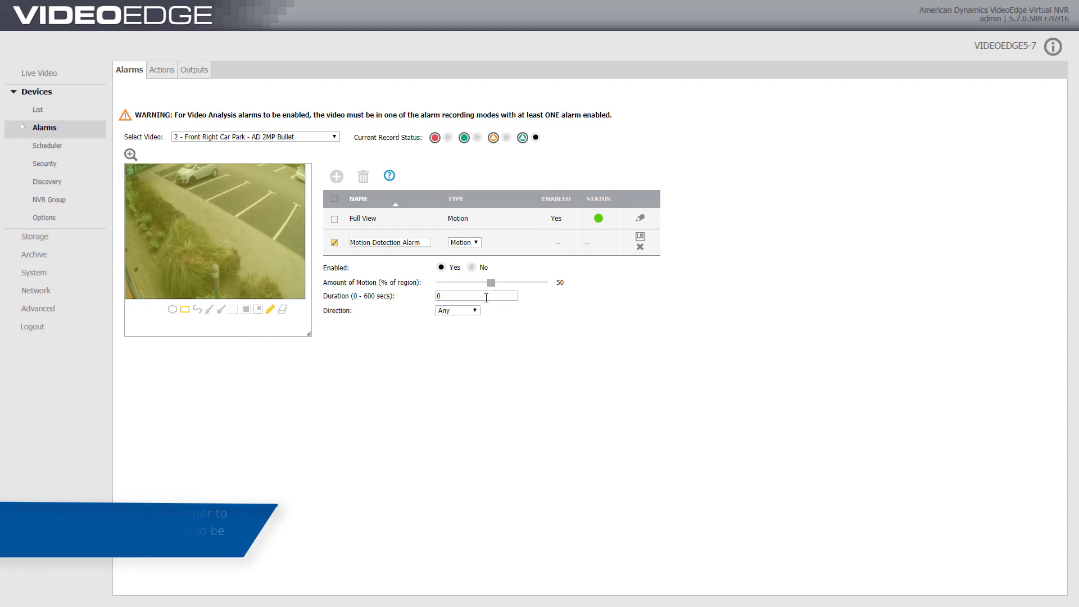
Set the rule's motion Duration to 60 seconds
{"action": "left_click", "coordinate": [476, 295]}
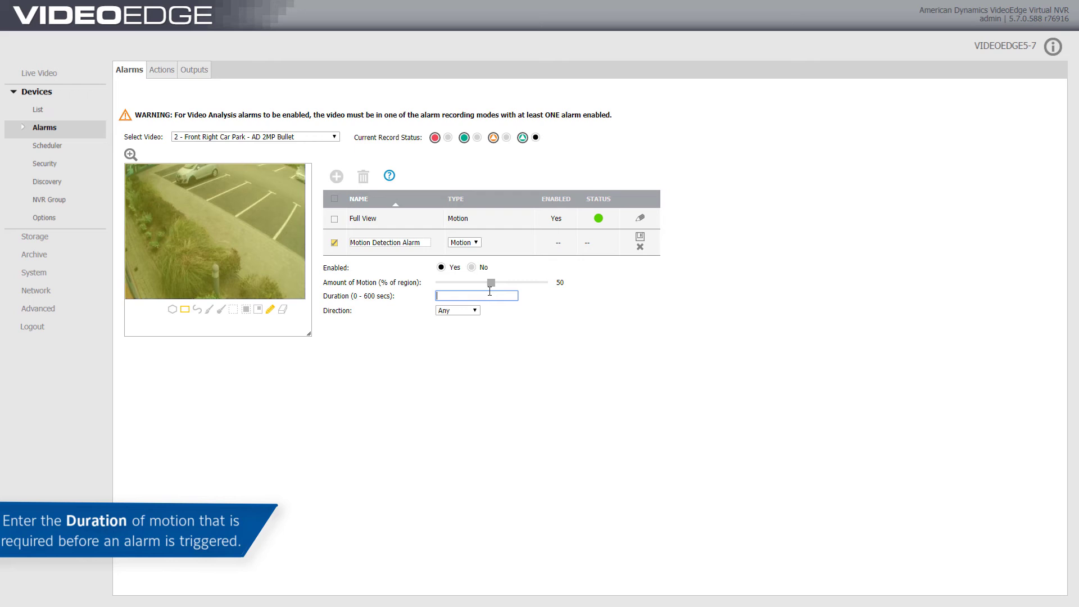
{"action": "type", "text": "60"}
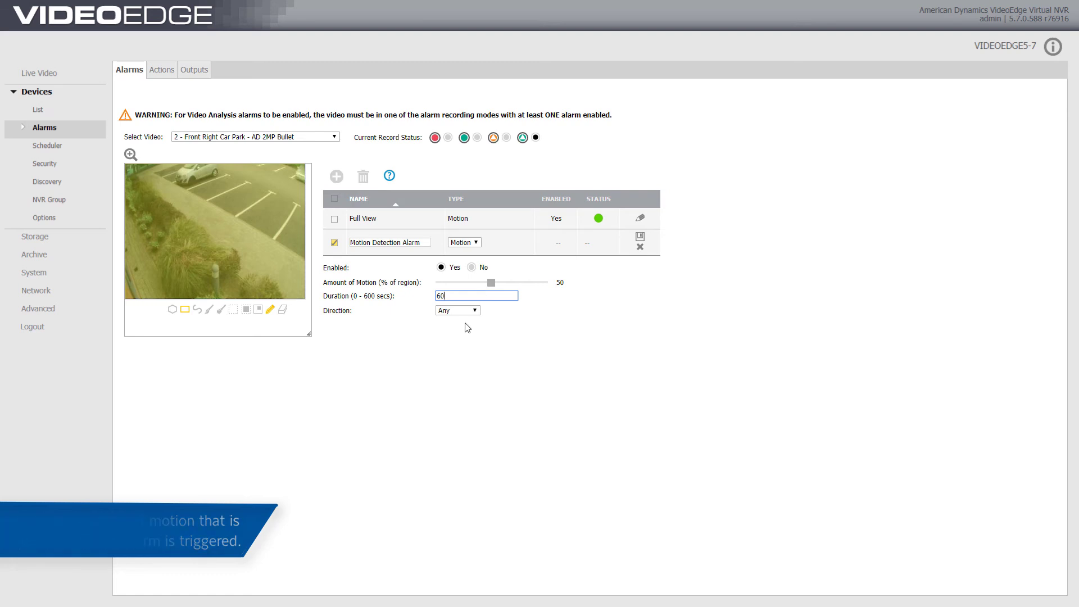
{"action": "left_click", "coordinate": [457, 310]}
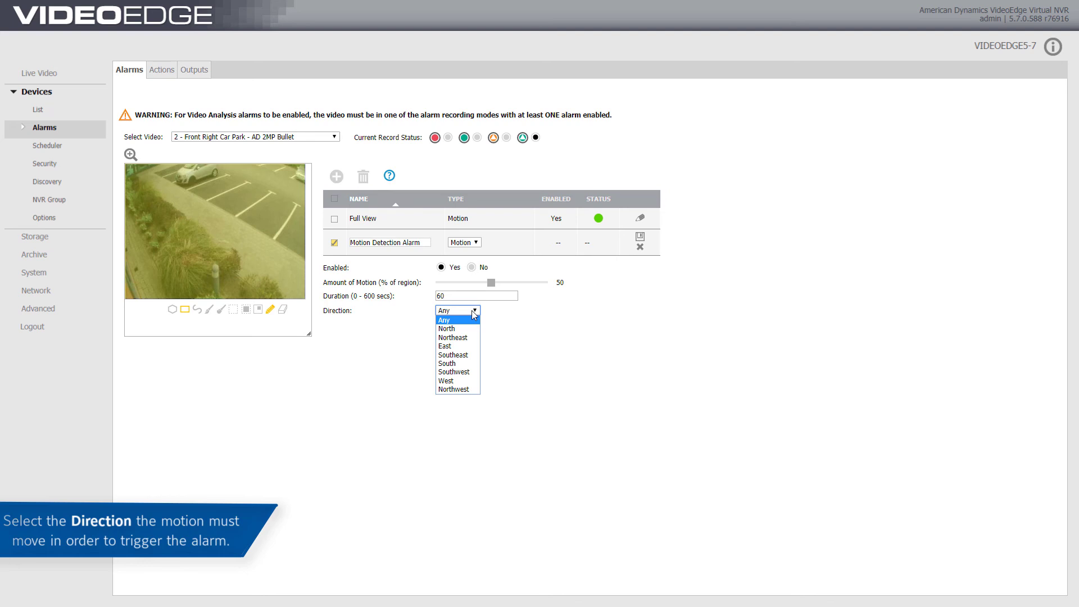
Keep Direction at Any and save the Motion Detection Alarm rule
{"action": "left_click", "coordinate": [445, 319]}
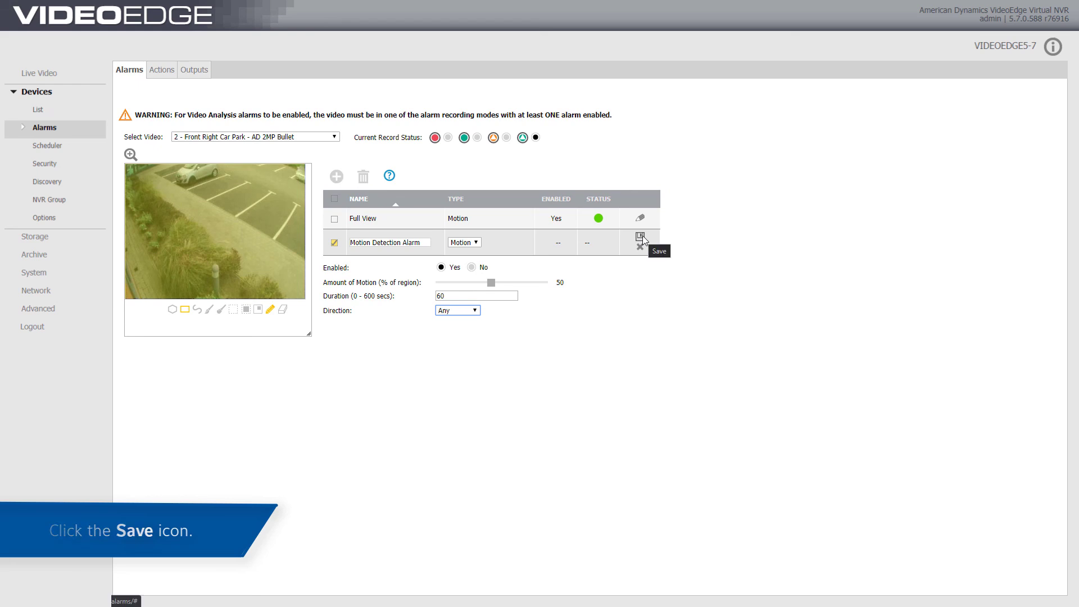
{"action": "left_click", "coordinate": [640, 237]}
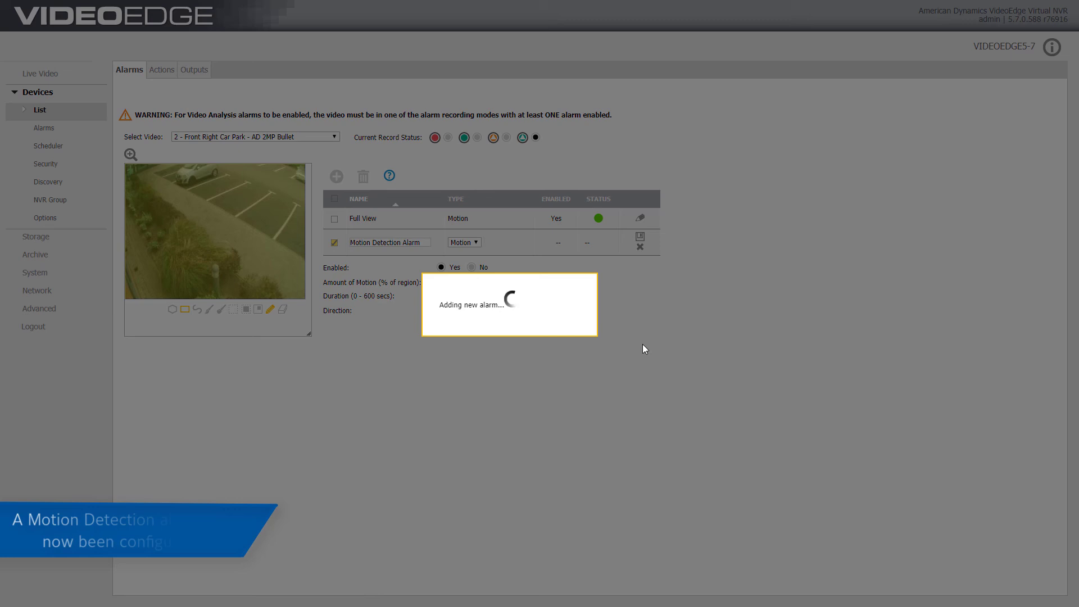